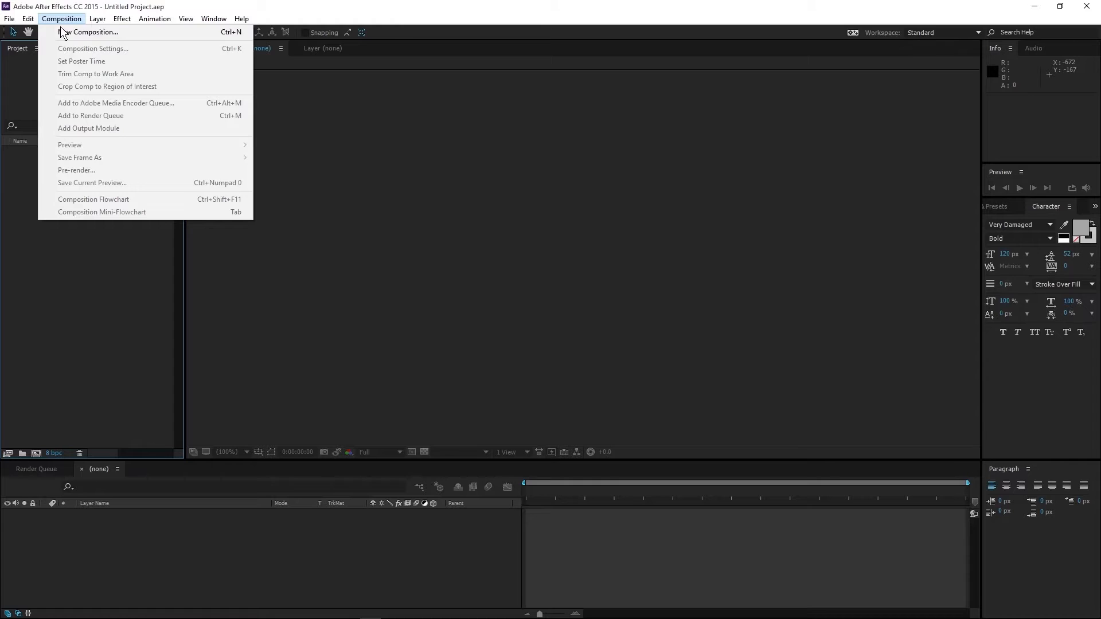
- Create a new composition named 'Transparent_Render'
click(90, 32)
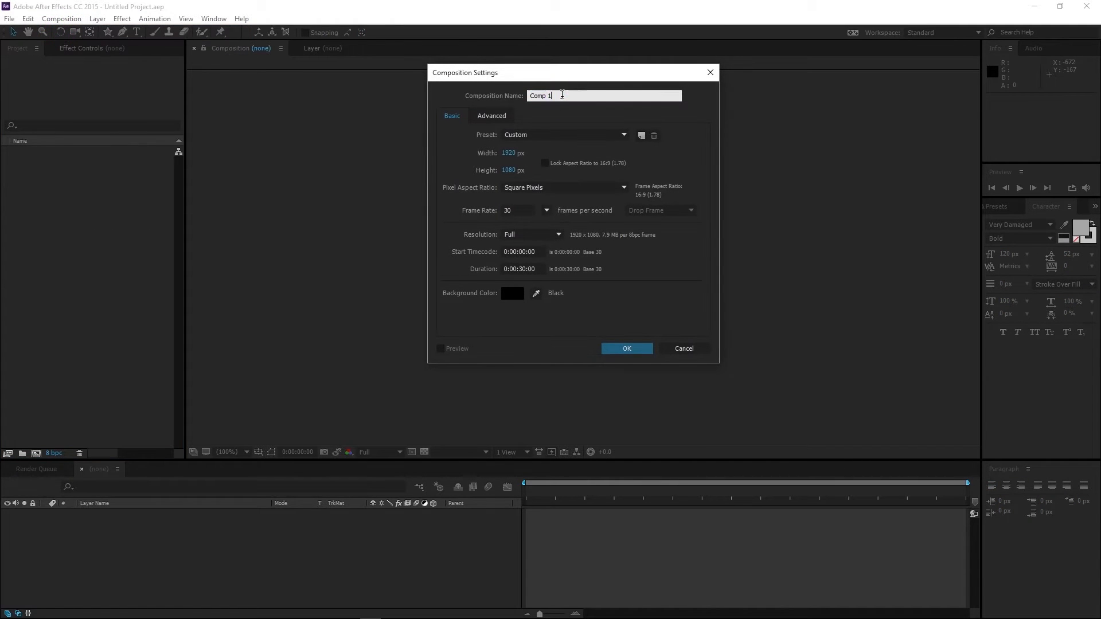
text(Transpa)
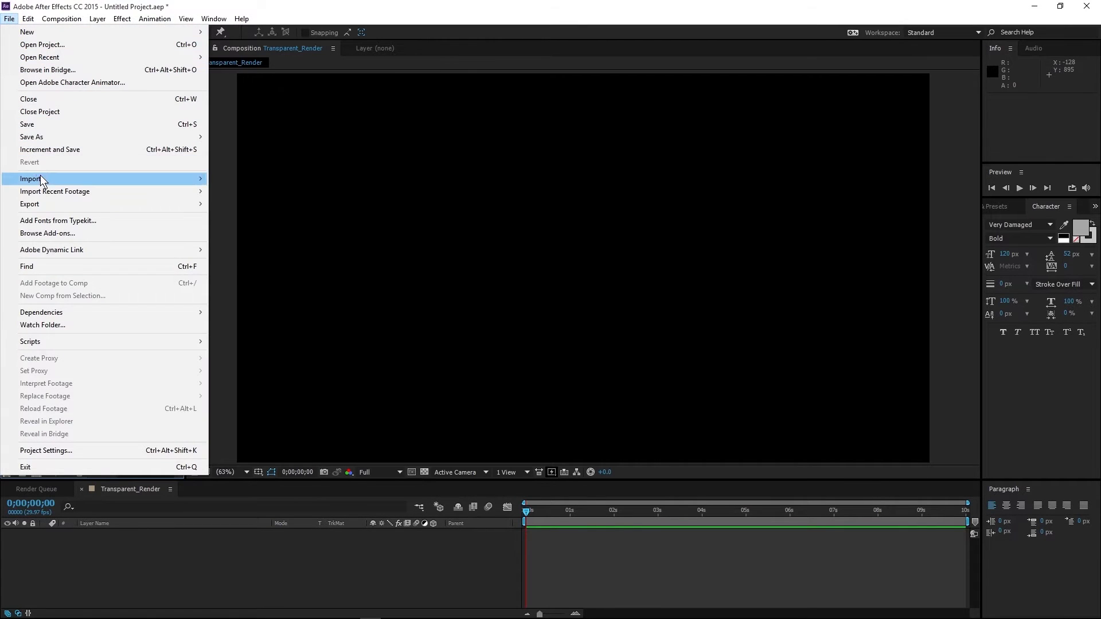
- Import Round_Logo_1200x1200.png into Transparent_Render and keyframe its scale and rotation
click(30, 179)
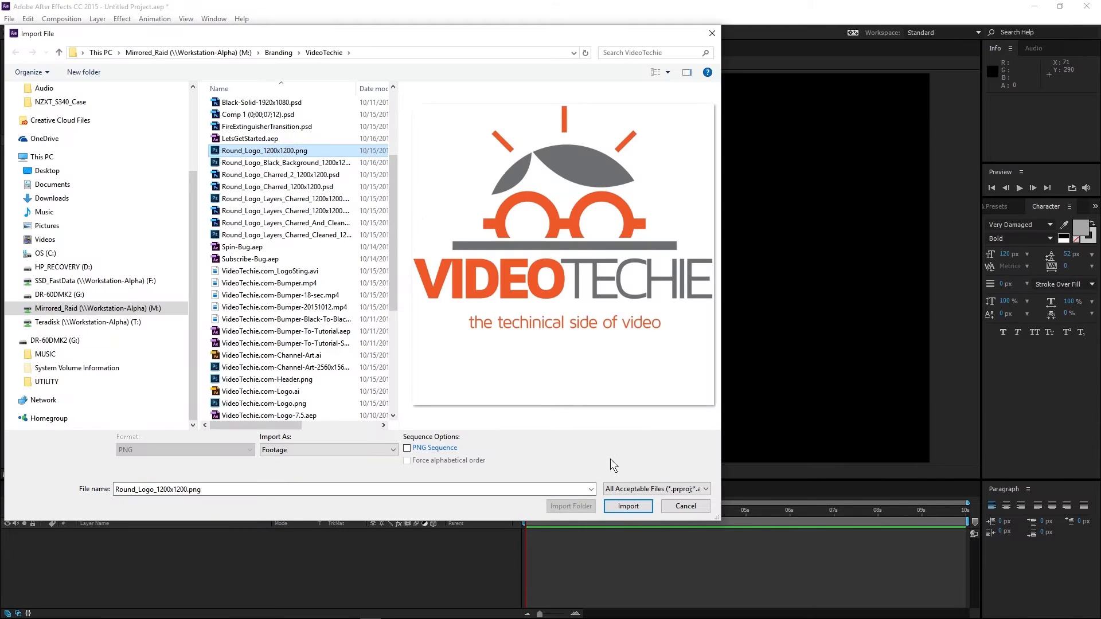
click(626, 506)
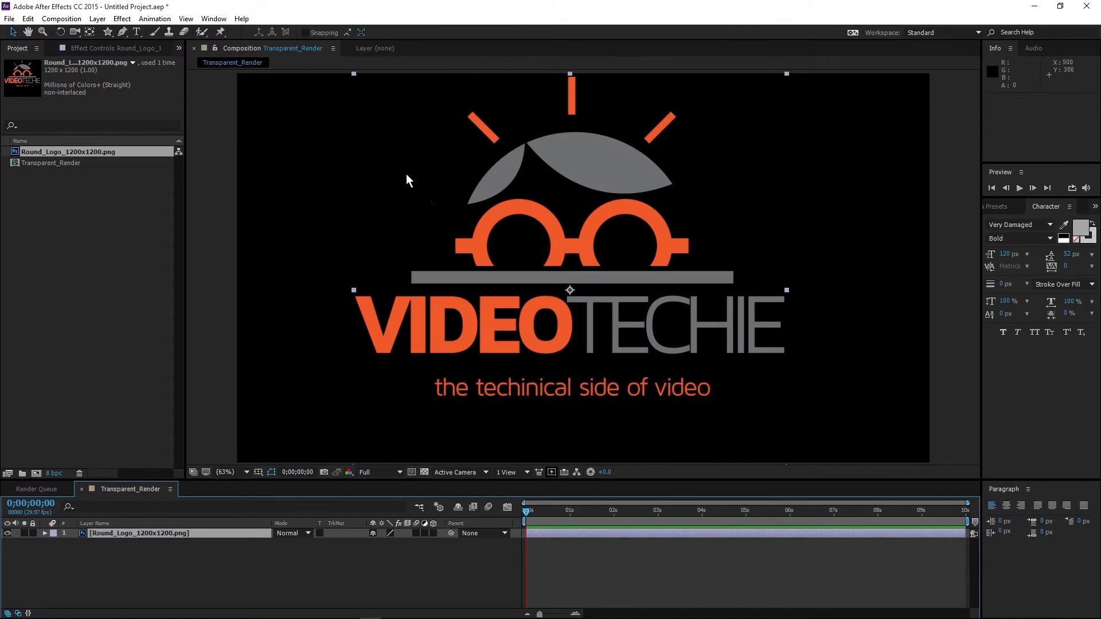
click(53, 543)
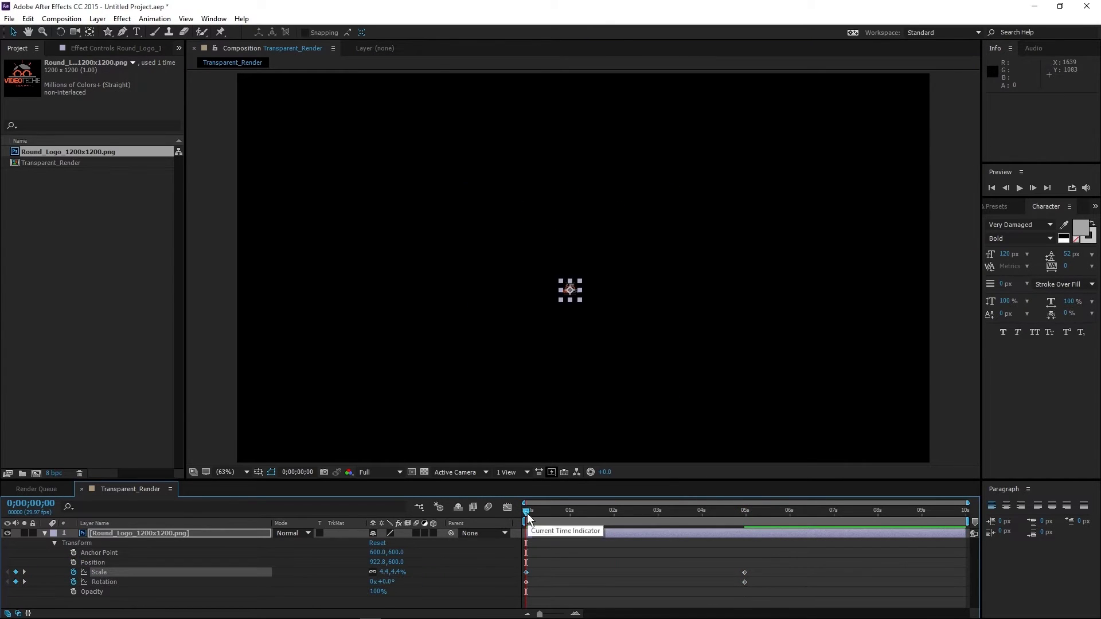
click(1018, 187)
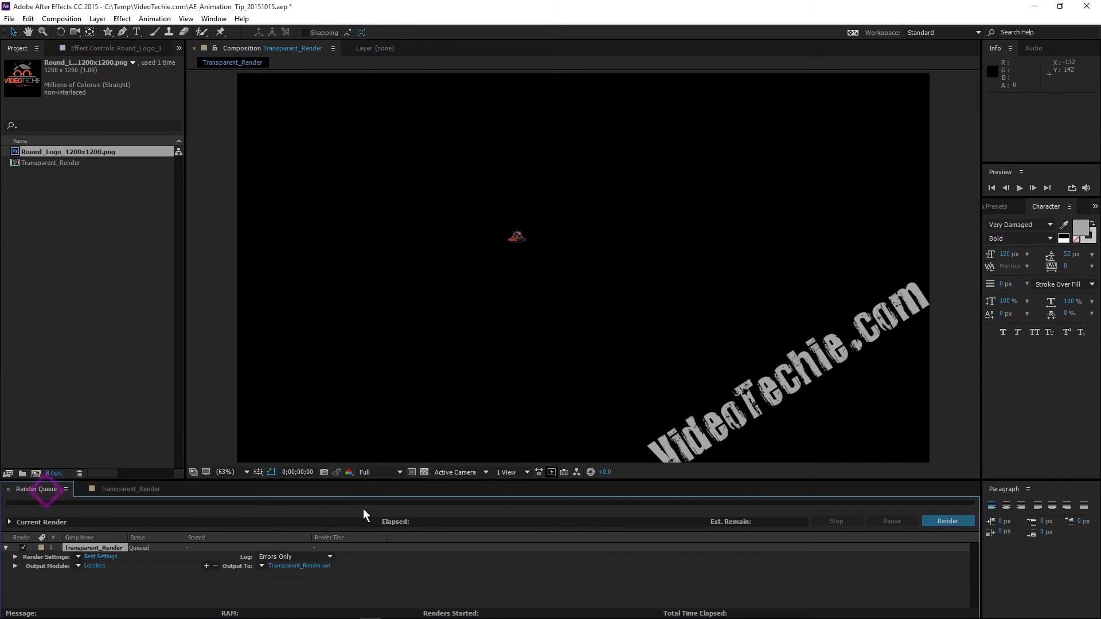
- Set the output module to QuickTime with PNG codec and RGB + Alpha channels
click(94, 565)
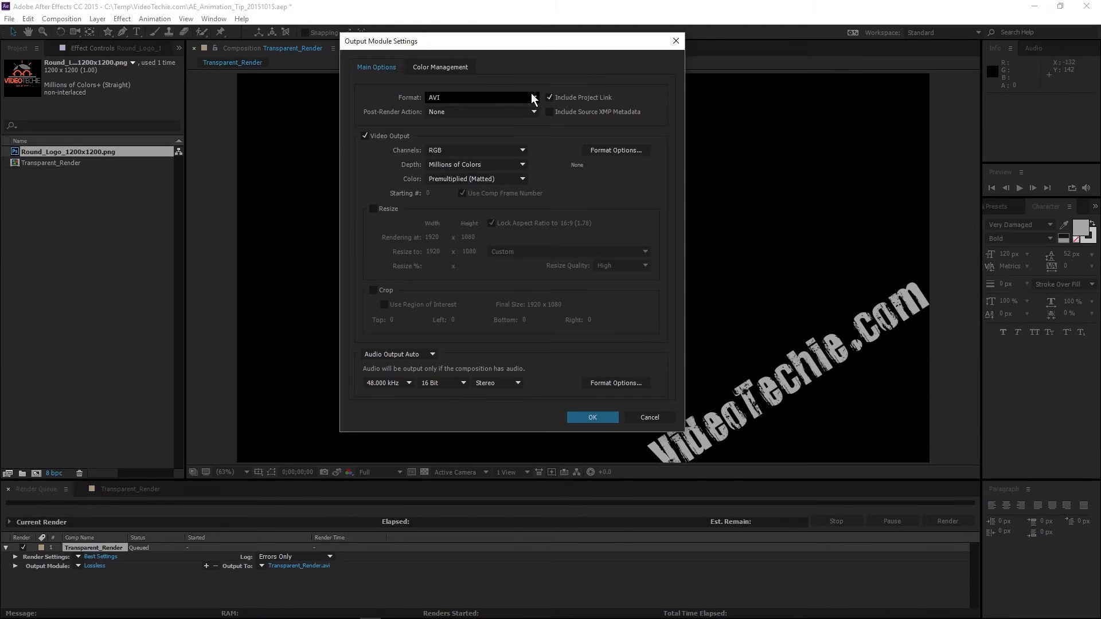
click(532, 97)
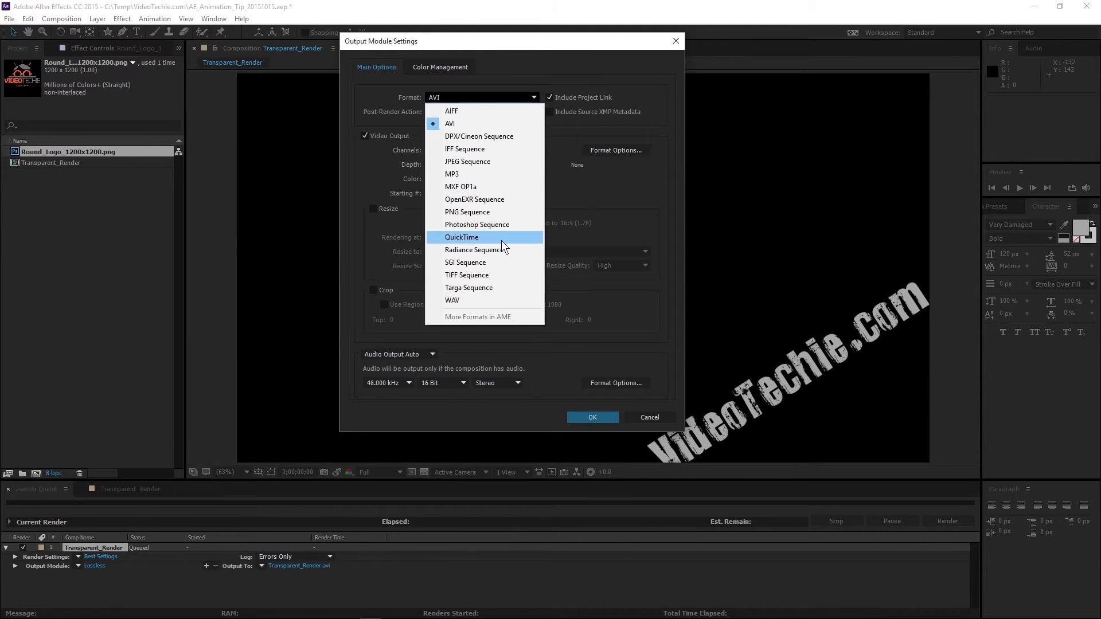
click(461, 237)
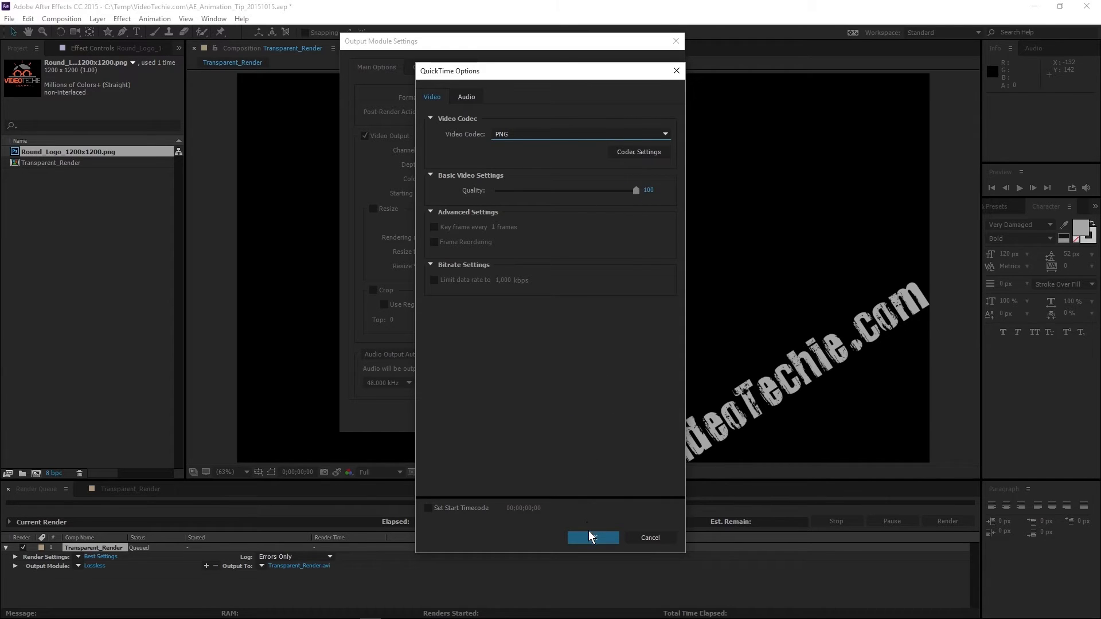
click(592, 538)
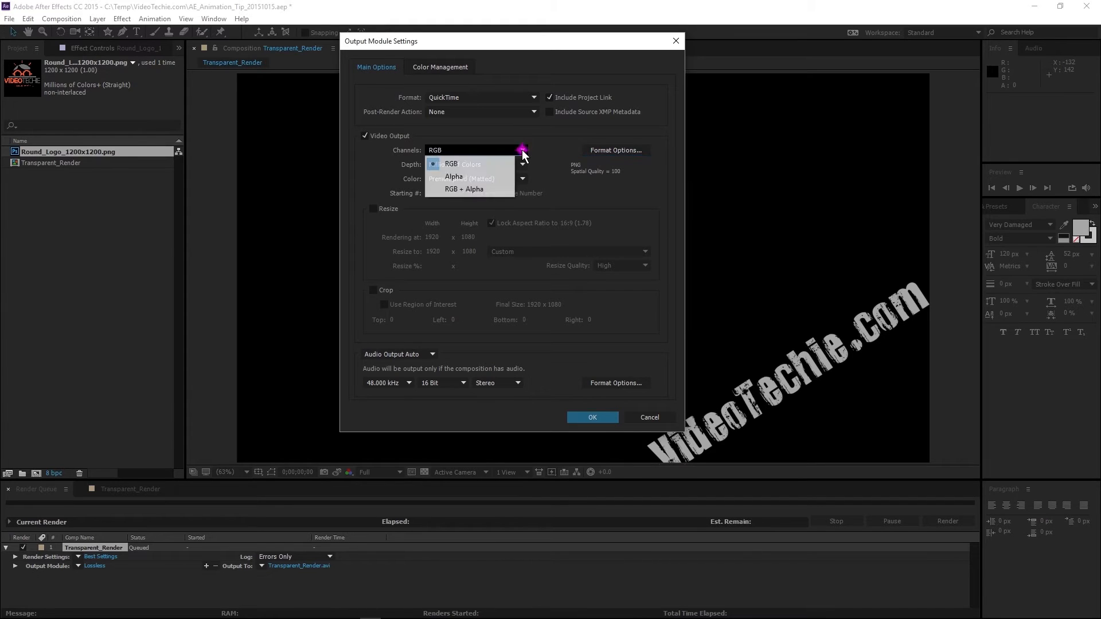
click(463, 188)
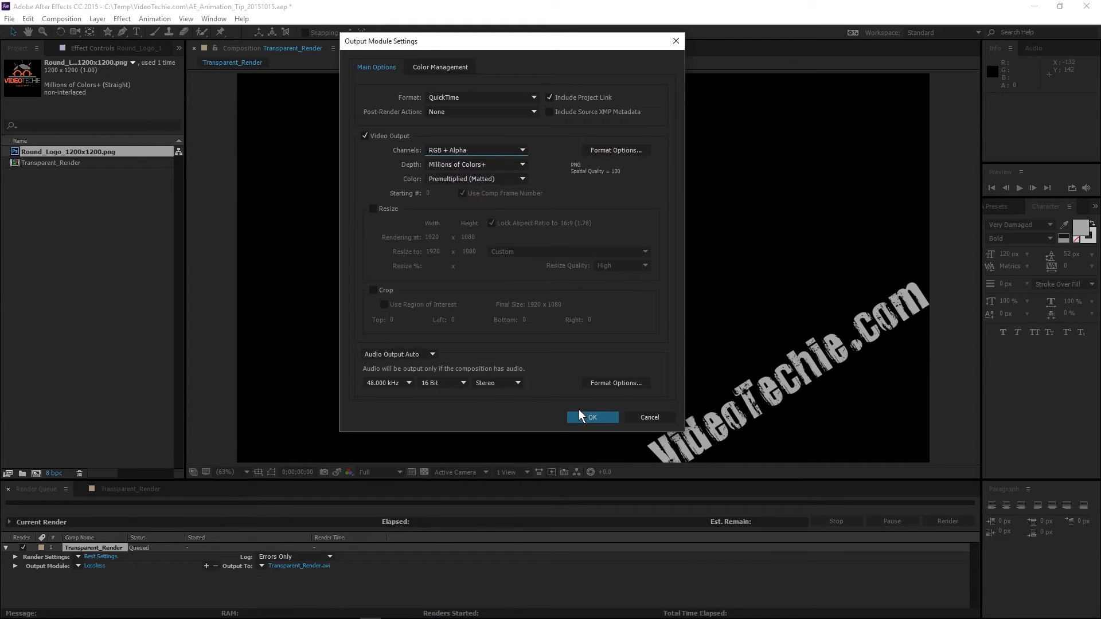
click(591, 416)
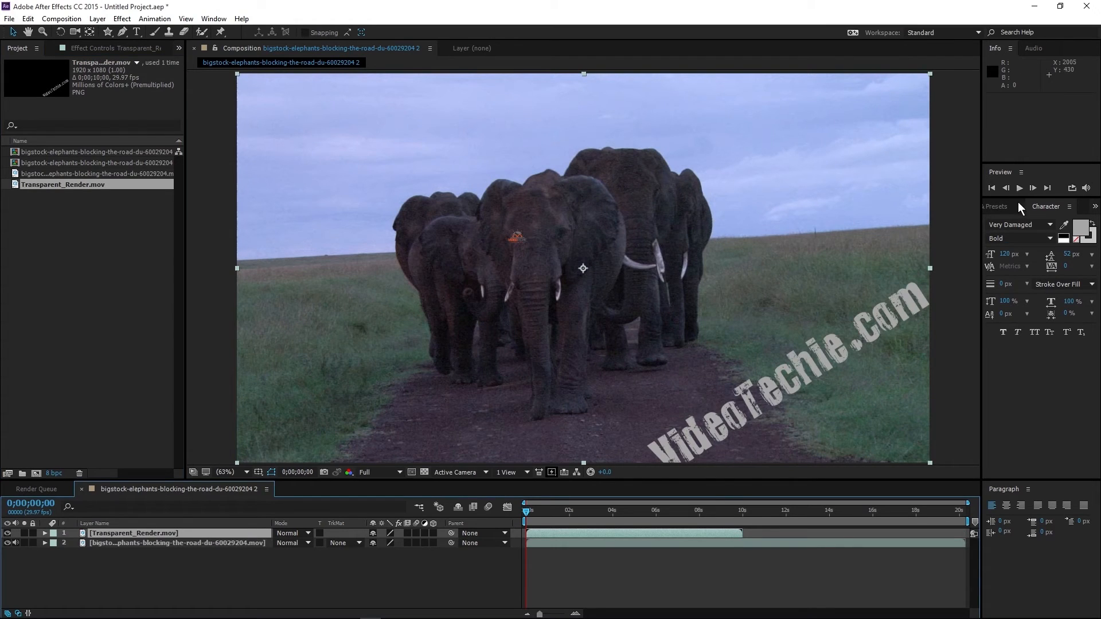
- Preview Transparent_Render.mov playing transparently over the elephant footage
click(1018, 187)
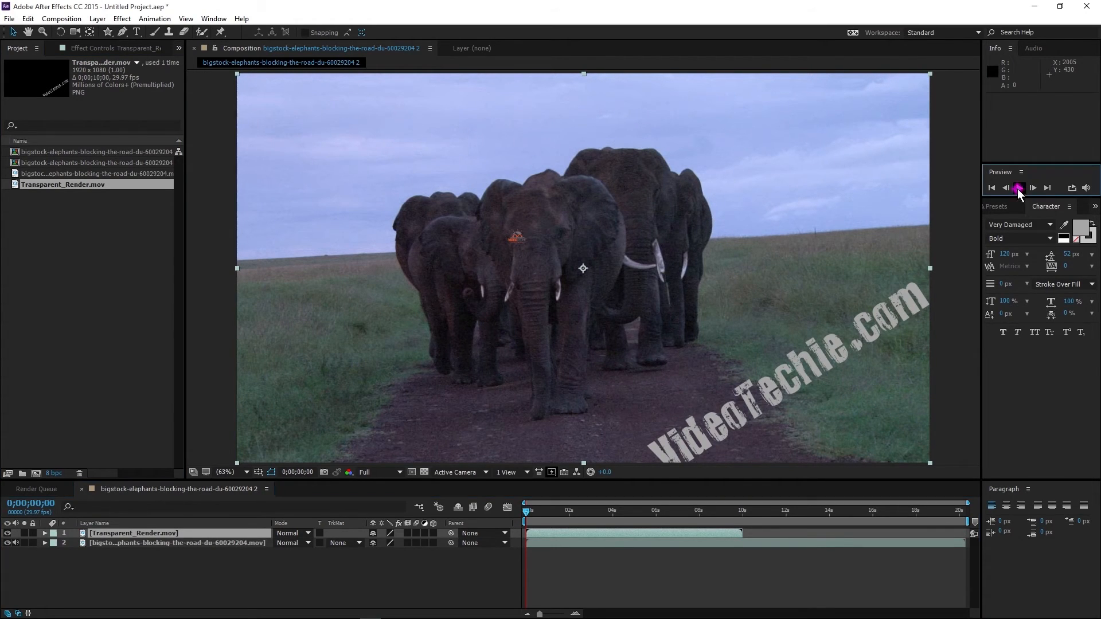
click(1031, 187)
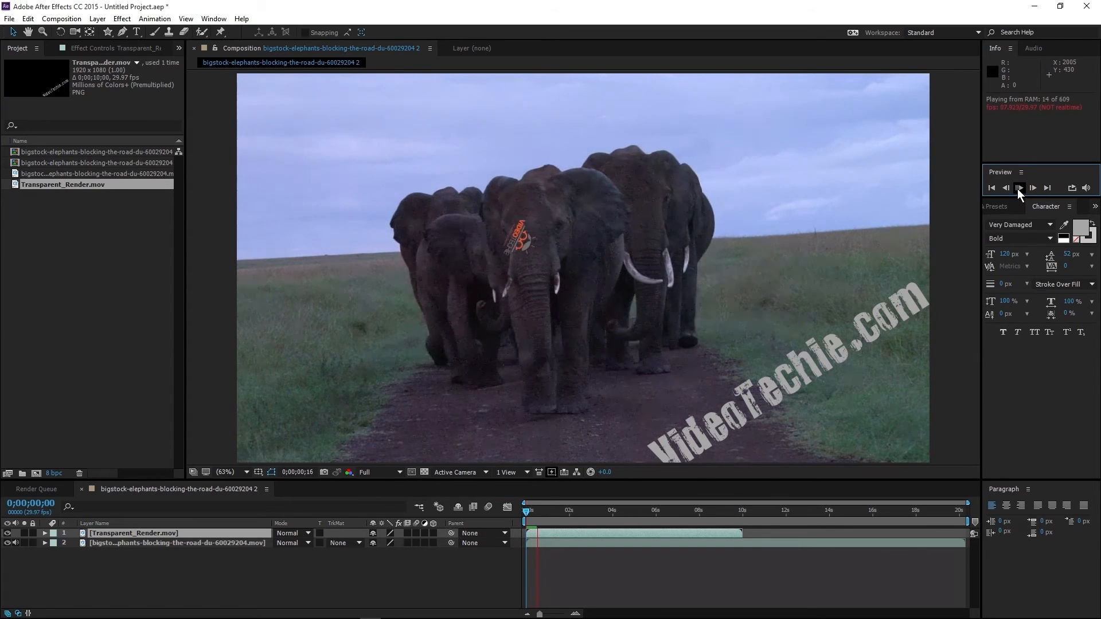
click(1019, 188)
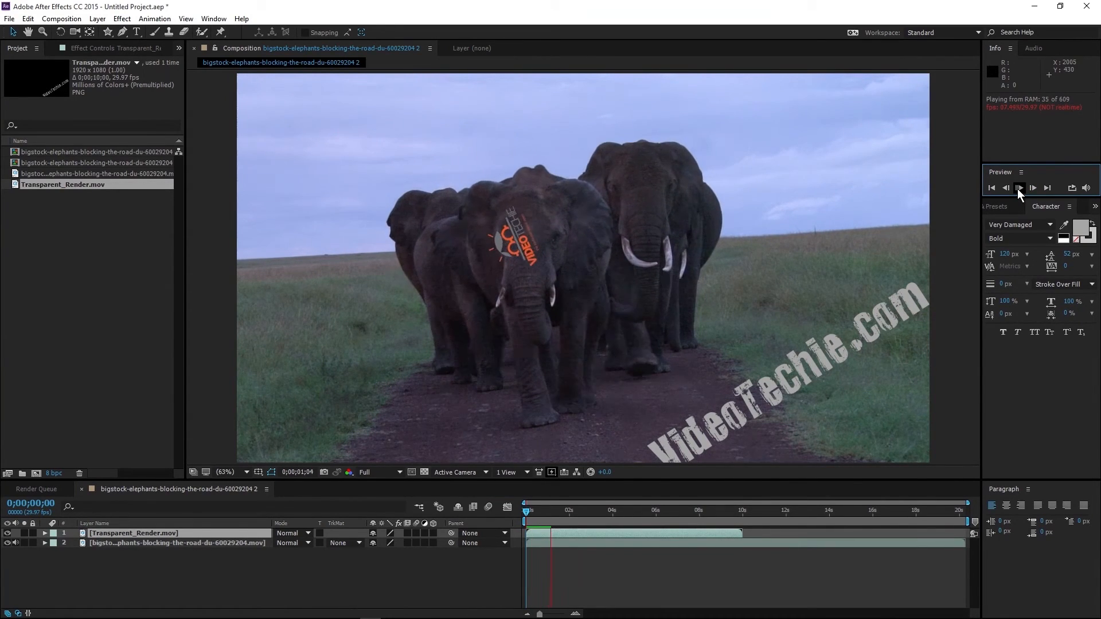